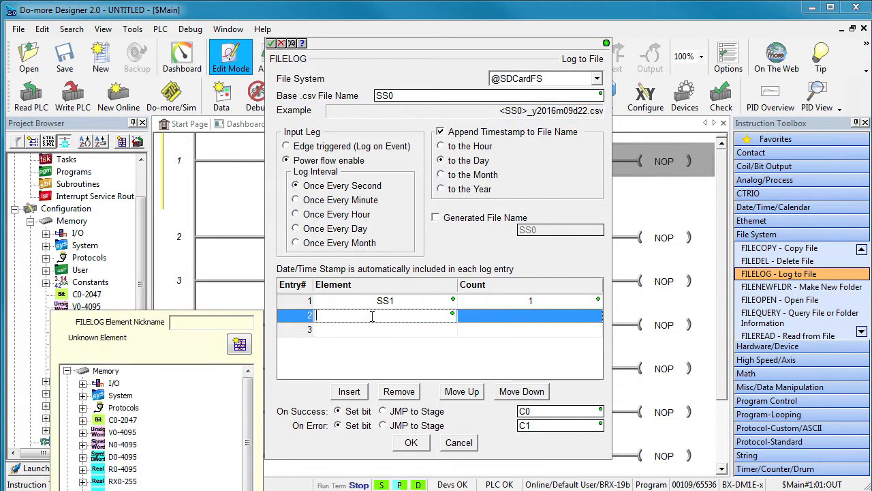
- Add D0, SS2 and WX0 to the FILELOG element list and download the program to the PLC
text(D0)
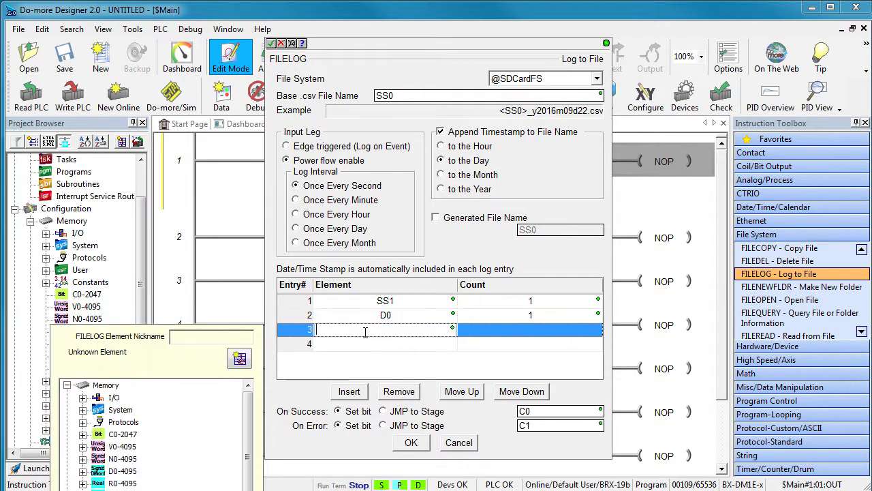
text(SS2)
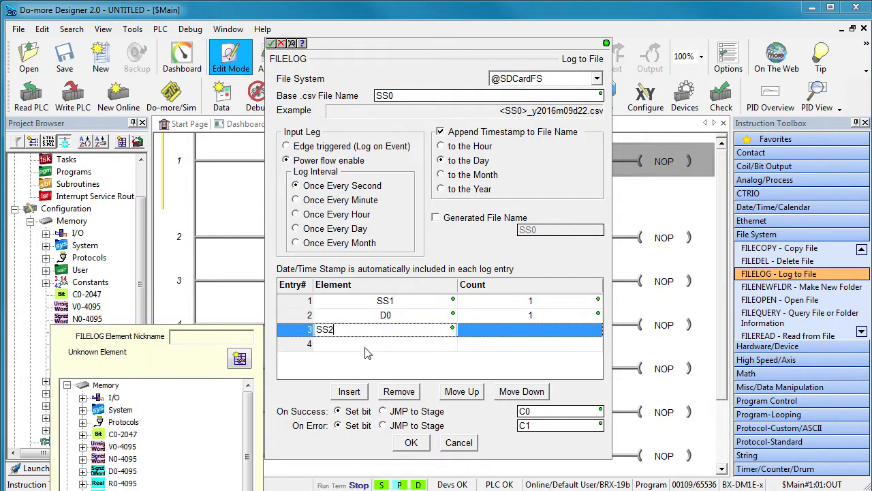
text(WX0)
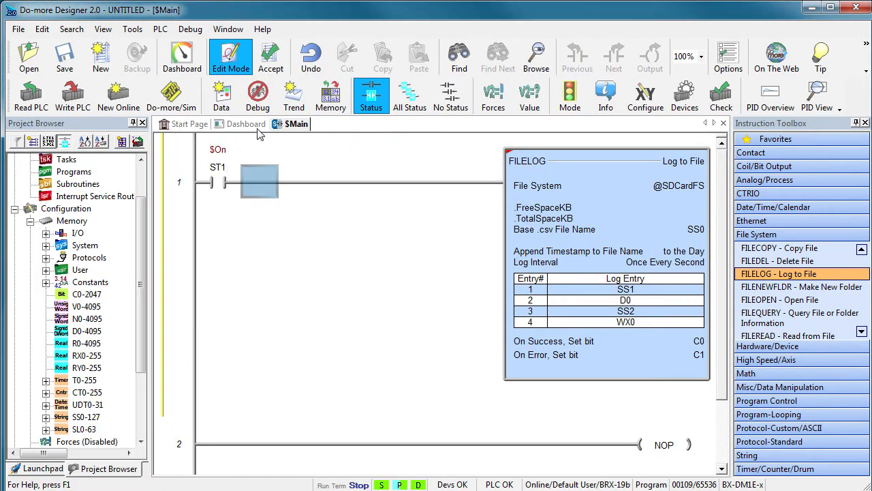
click(72, 96)
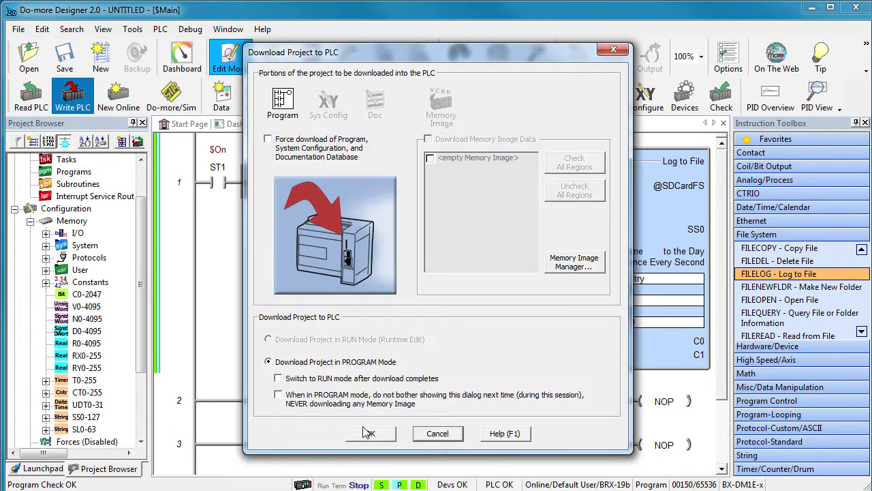
click(370, 432)
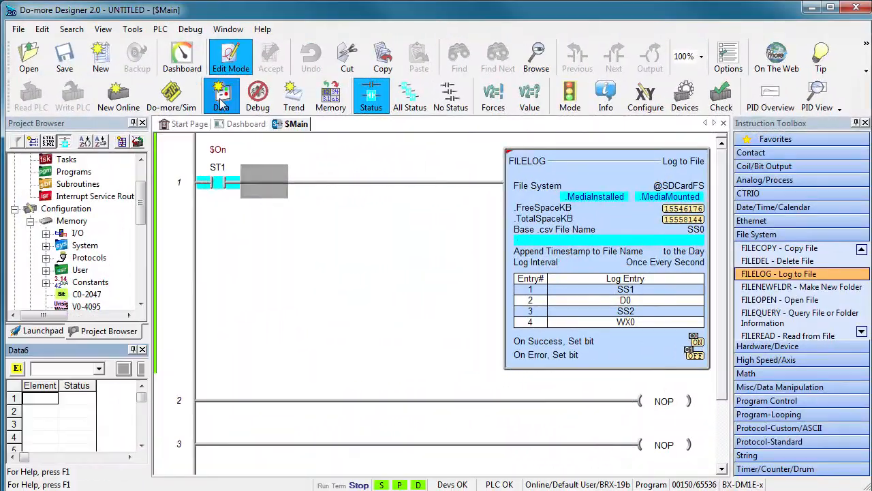
- Start adding SS0, SS1, D0, SS2 and WX0 to a Data view to watch their values
click(220, 96)
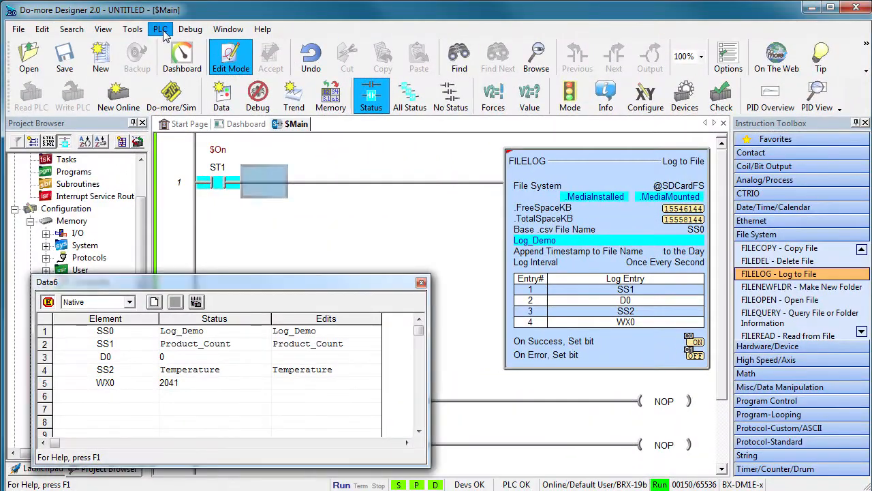
- Browse the PLC file systems, select Log_Demo_y2016m09d22.csv and refresh the listing
click(160, 28)
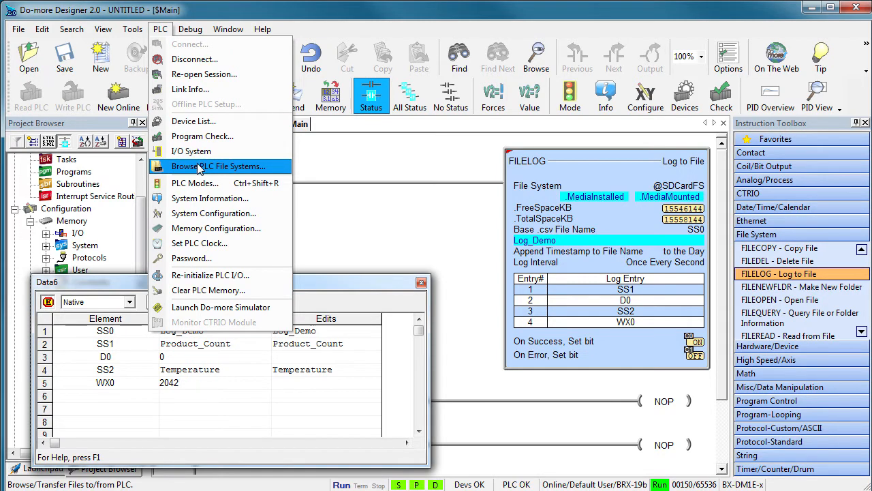
click(218, 165)
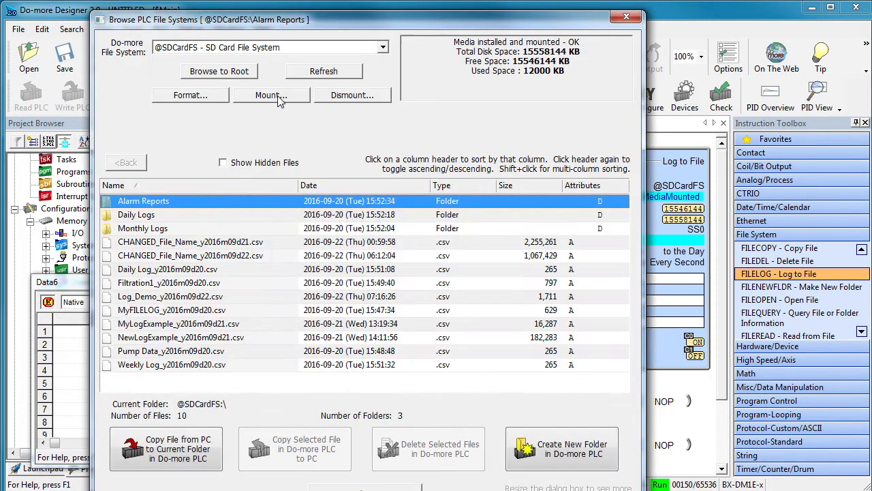
click(171, 295)
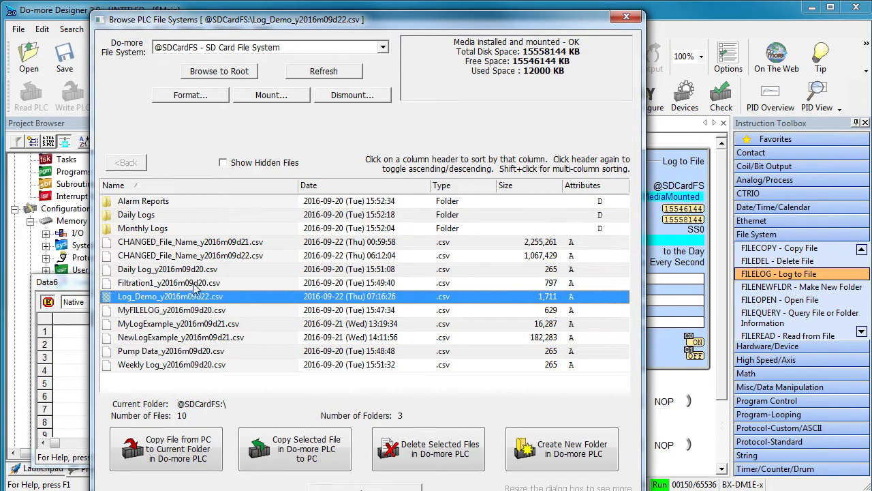
click(219, 71)
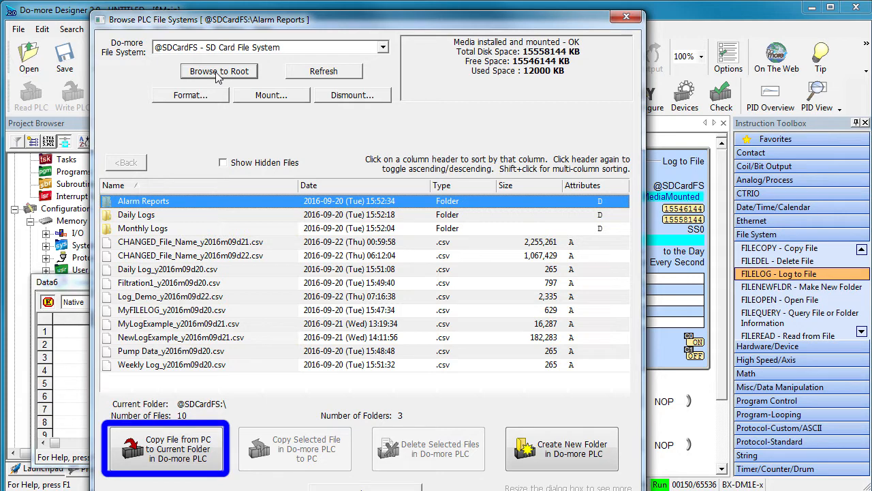
- Reselect the Log_Demo file and sort the SD card files by date, newest first
click(170, 296)
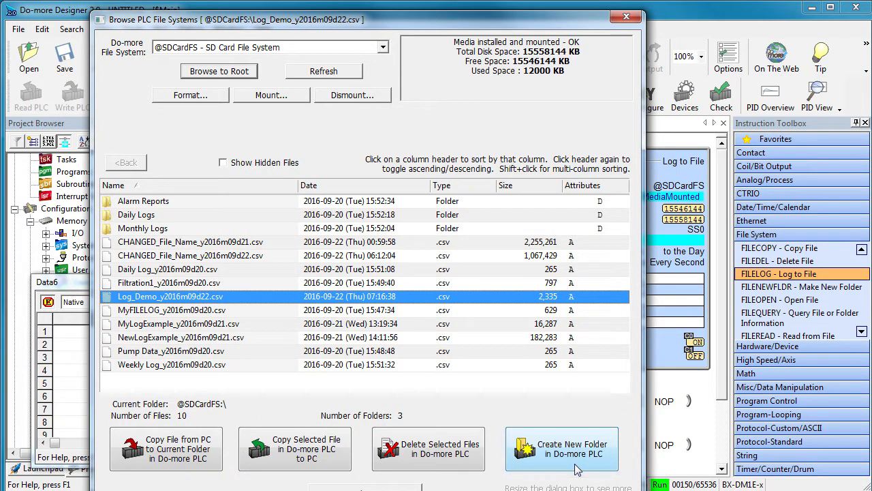
mouse_move(340, 182)
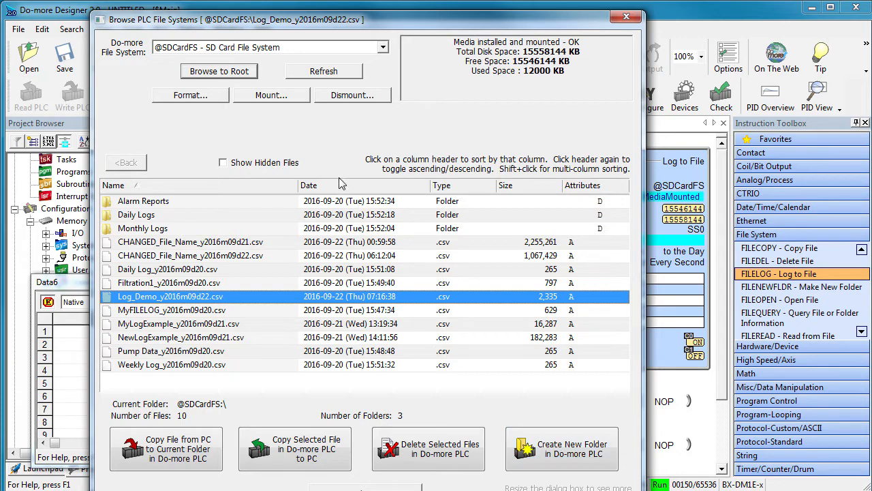
click(309, 185)
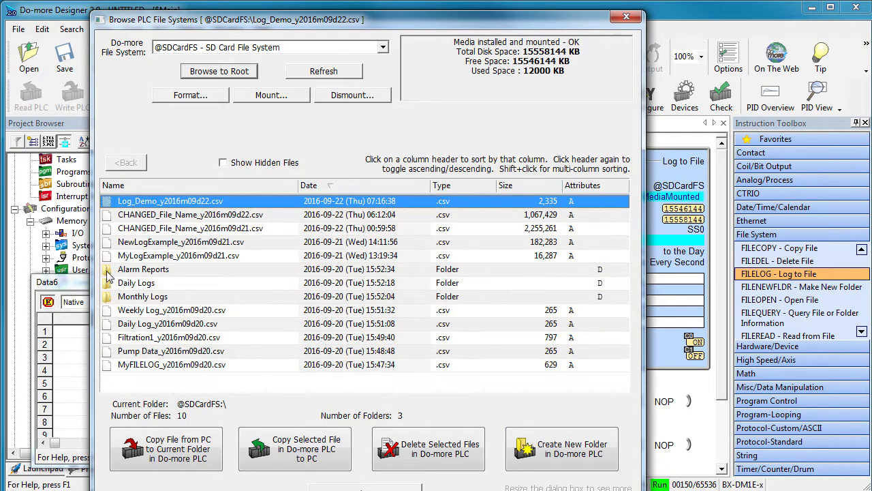
- Refresh the SD card listing to show Log_Demo_y2016m09d22.csv grown to 3,843 bytes
double_click(143, 268)
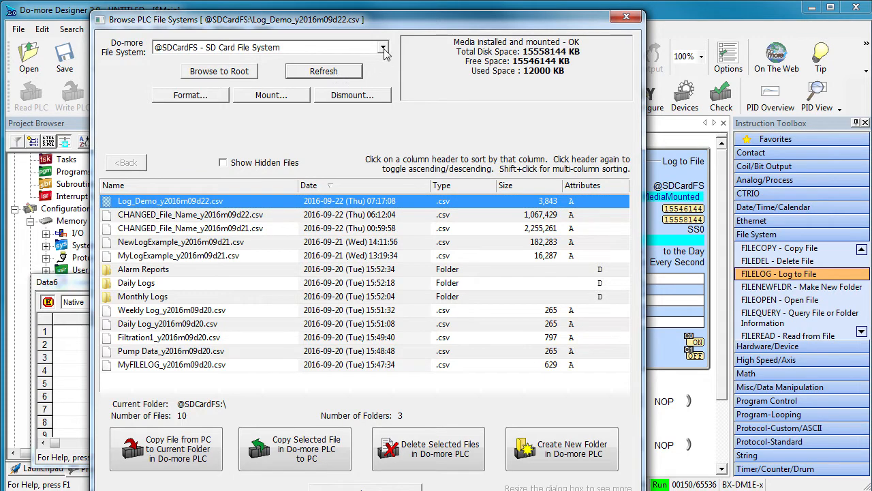
click(265, 47)
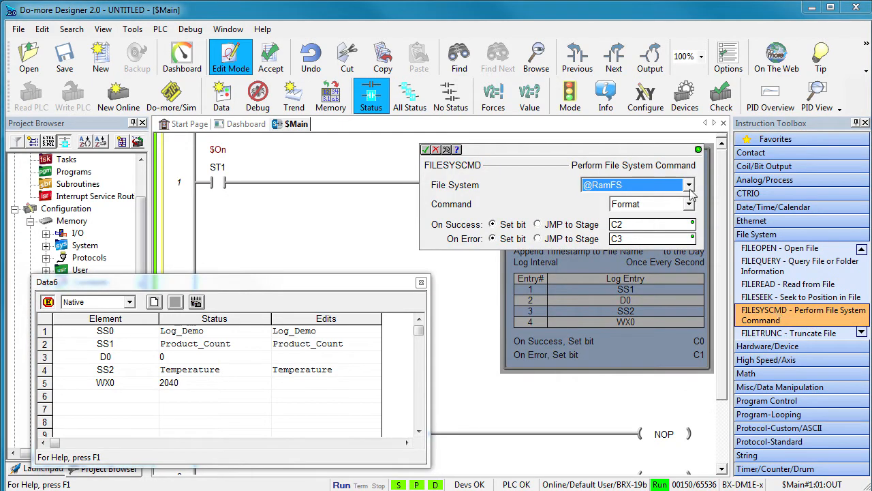
- List the file systems the FILESYSCMD command can target before cancelling it
click(687, 203)
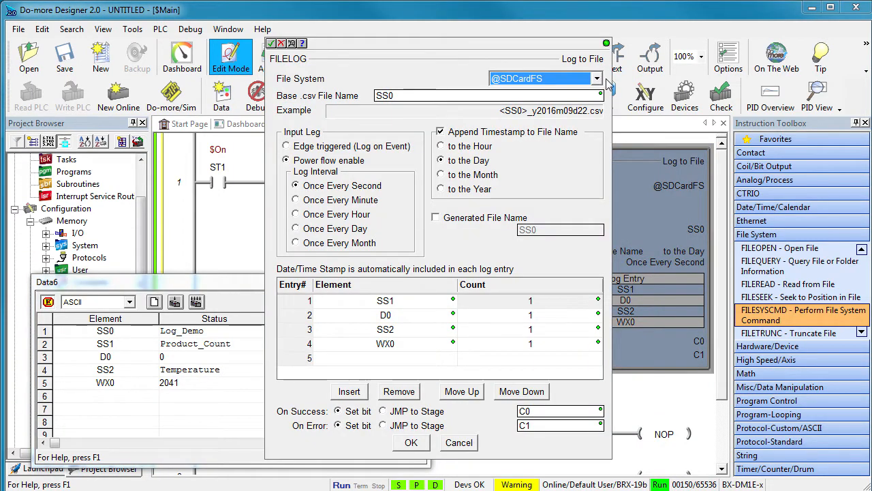
click(595, 78)
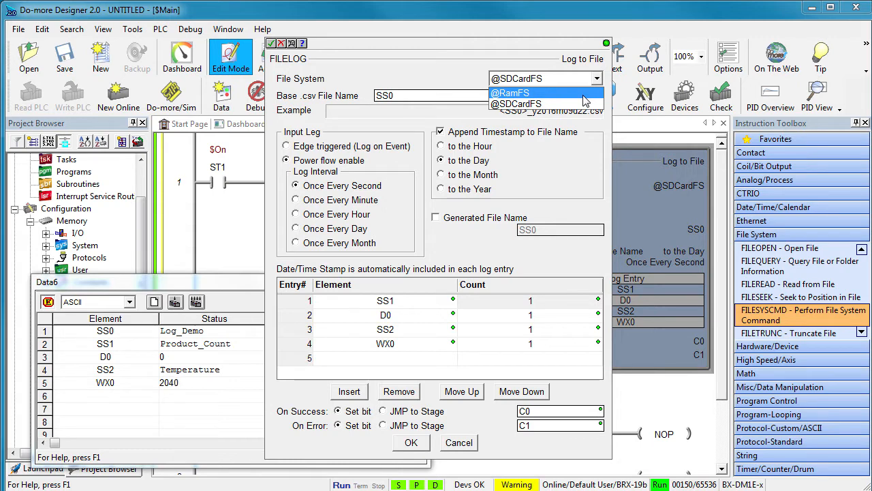
click(516, 103)
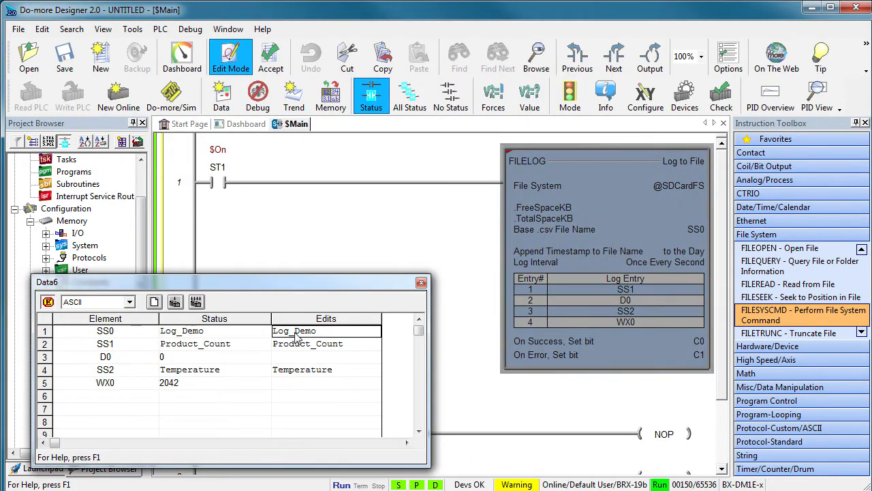
- Write NewFileName into SS0 and switch FILELOG to edge-triggered logging
text(NewFileName)
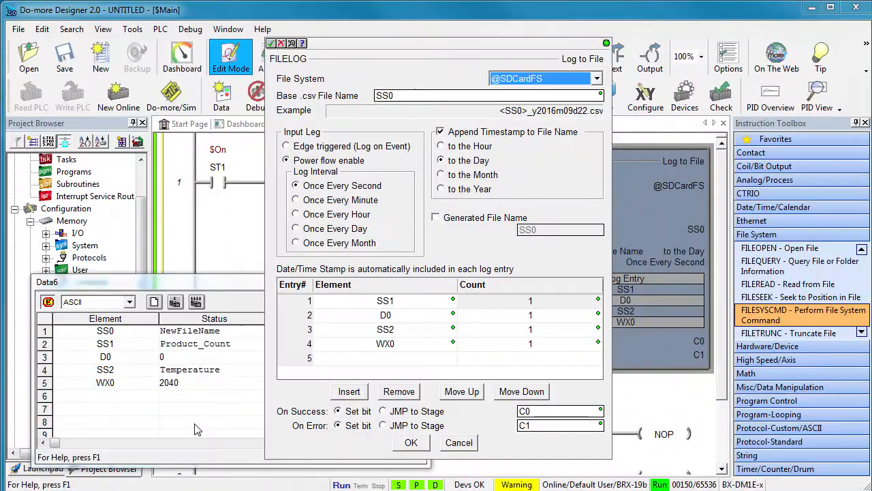
mouse_move(317, 182)
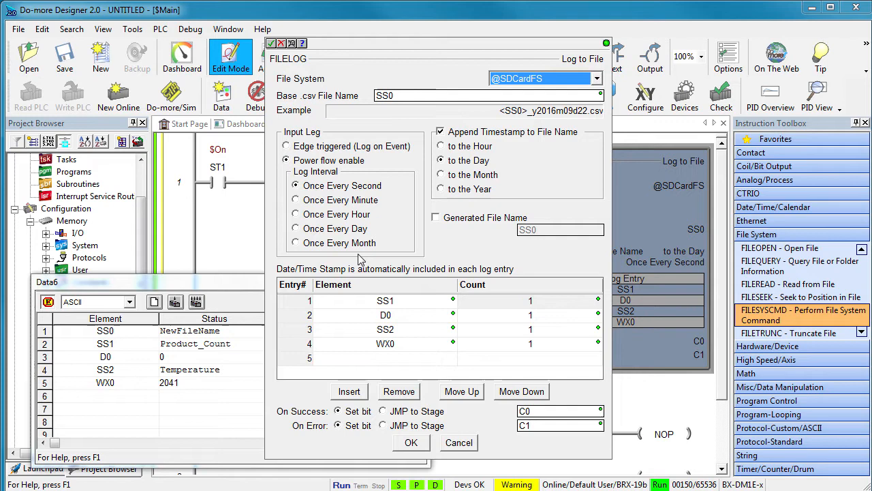
click(285, 145)
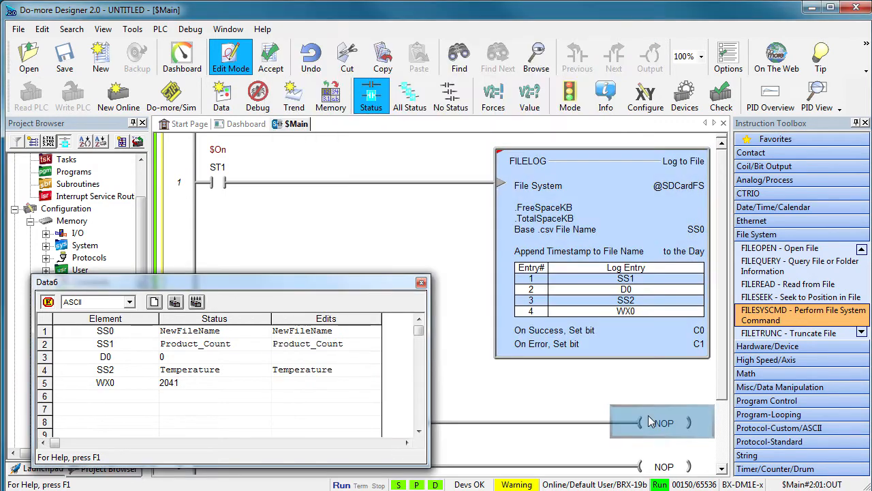
- Reopen FILELOG and switch it back to power-flow logging once every minute
double_click(607, 160)
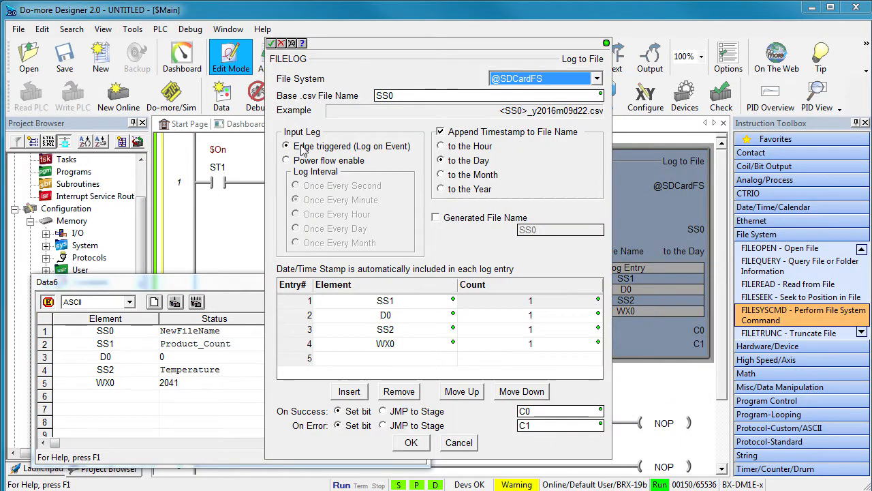
click(411, 442)
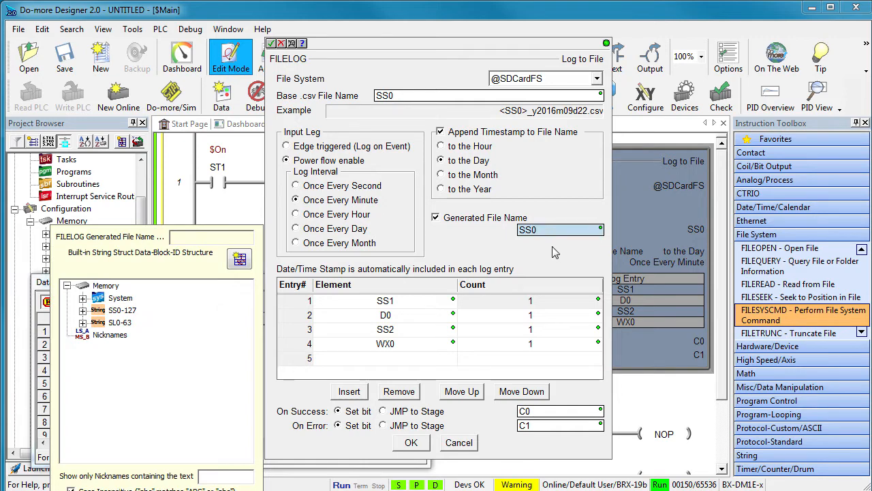
- Set the generated file name to SS4 and the D0 entry's count to 5
text(SS4)
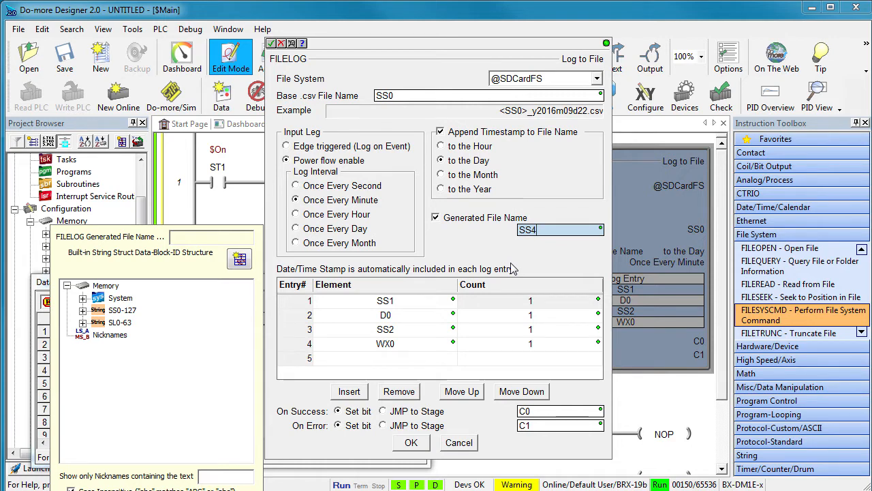
mouse_move(477, 255)
text(5)
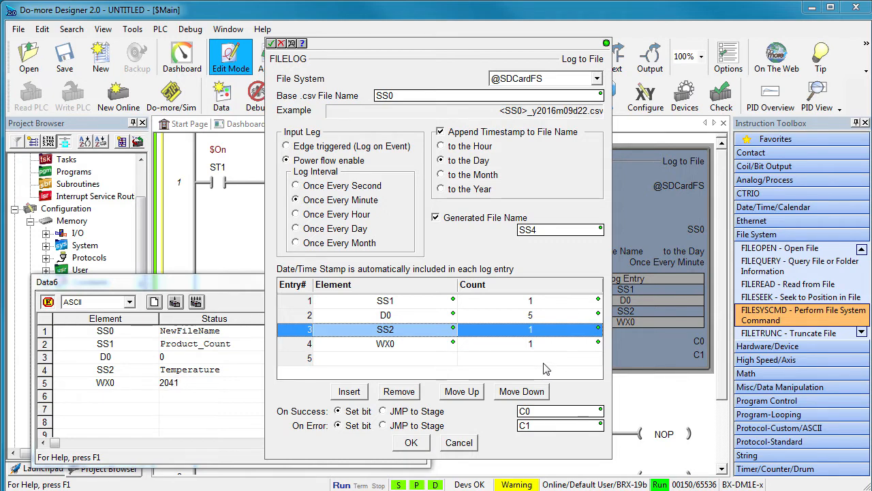
click(349, 390)
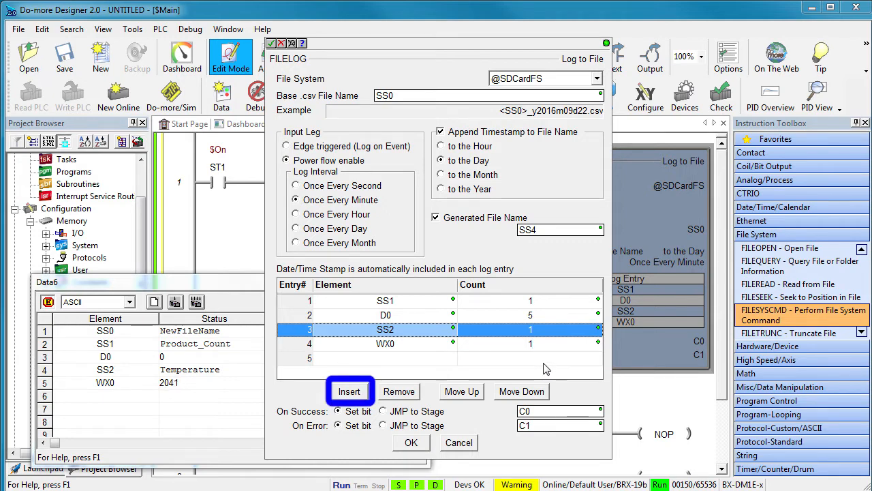
click(521, 391)
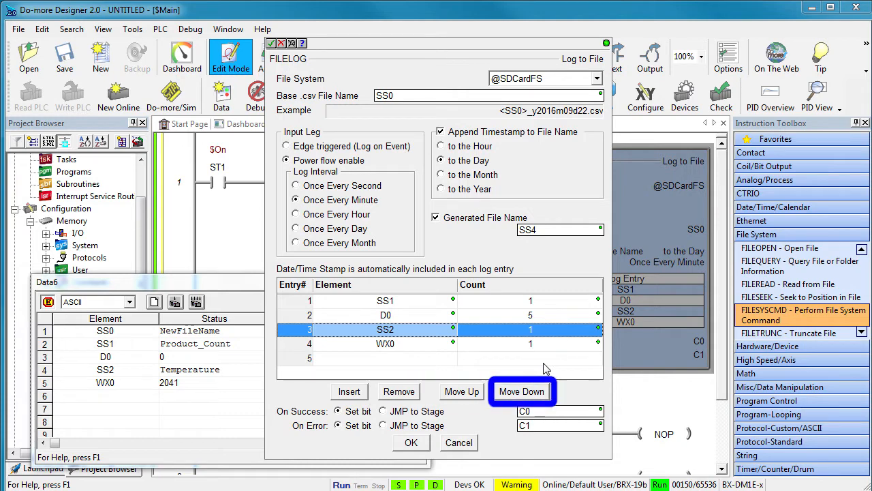